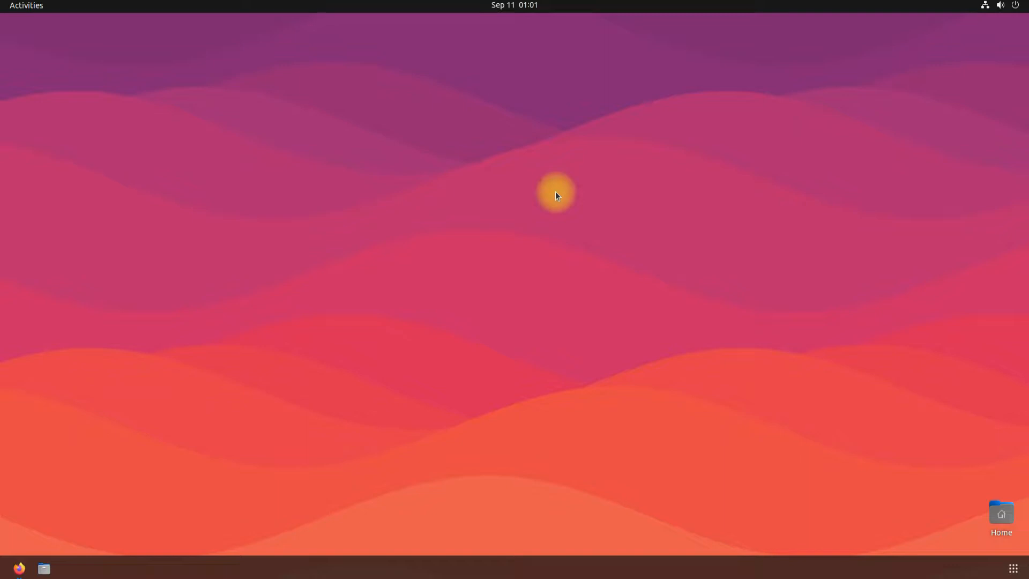
pyautogui.moveTo(438, 184)
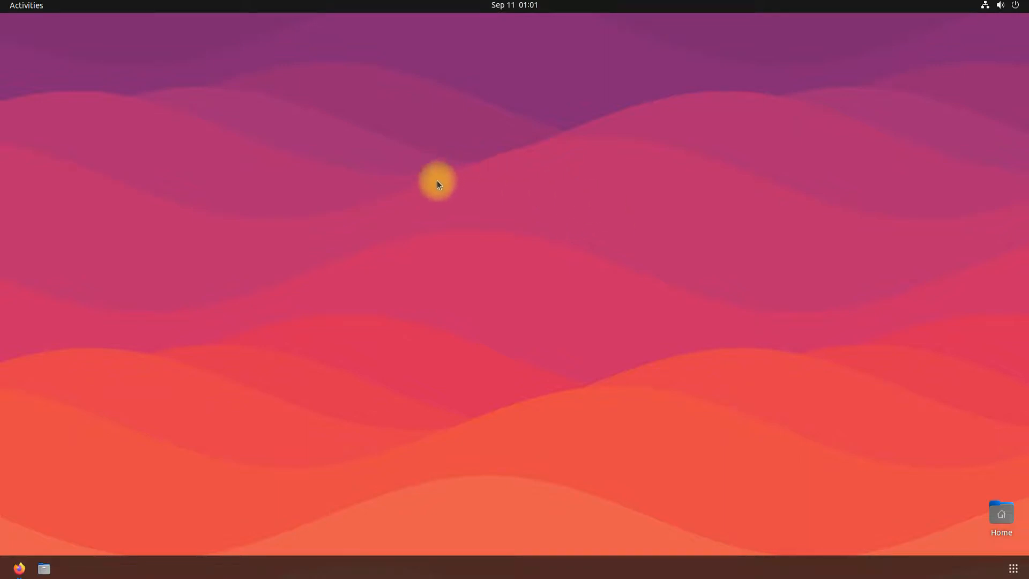
# Refresh package lists with sudo apt update, then clear the screen to check the 5.15.0-47 kernel.
pyautogui.click(72, 568)
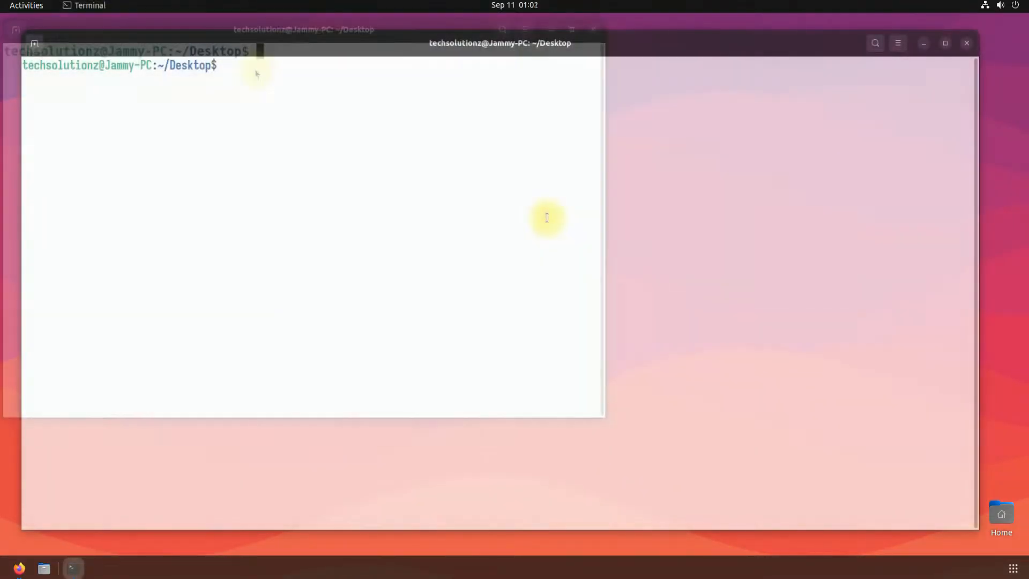
pyautogui.write('sudo apt up')
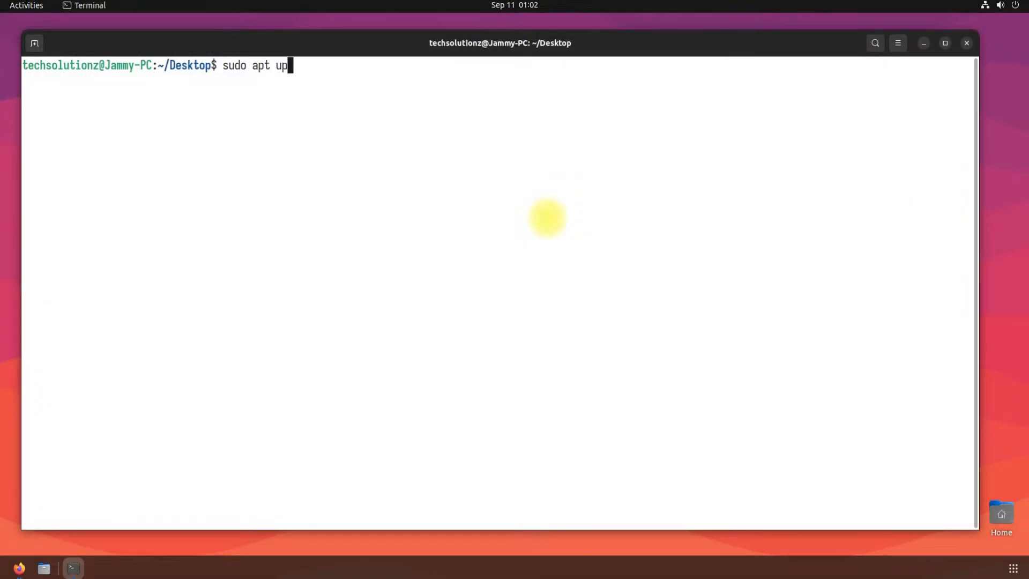
pyautogui.press('Return')
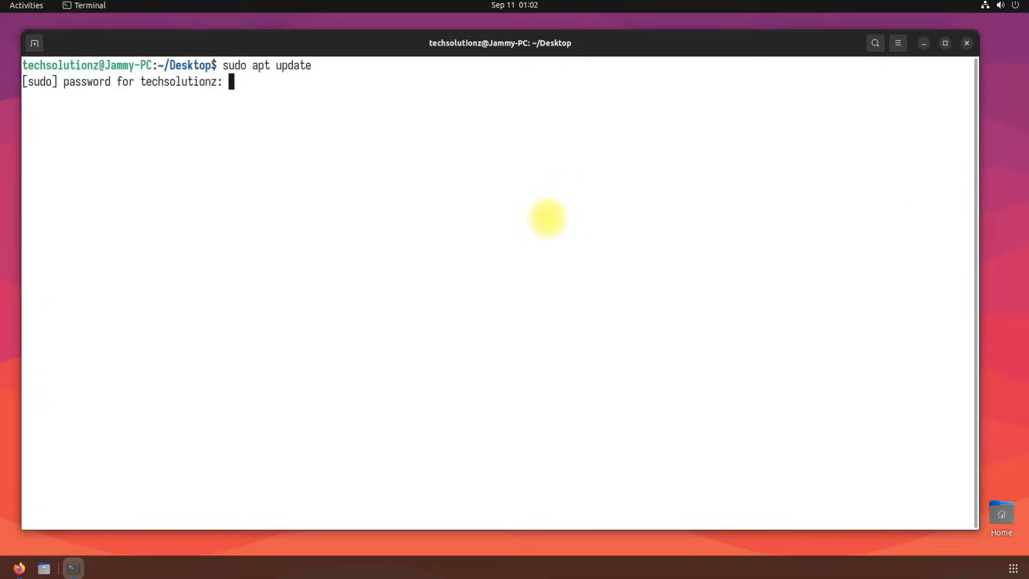
pyautogui.press('Return')
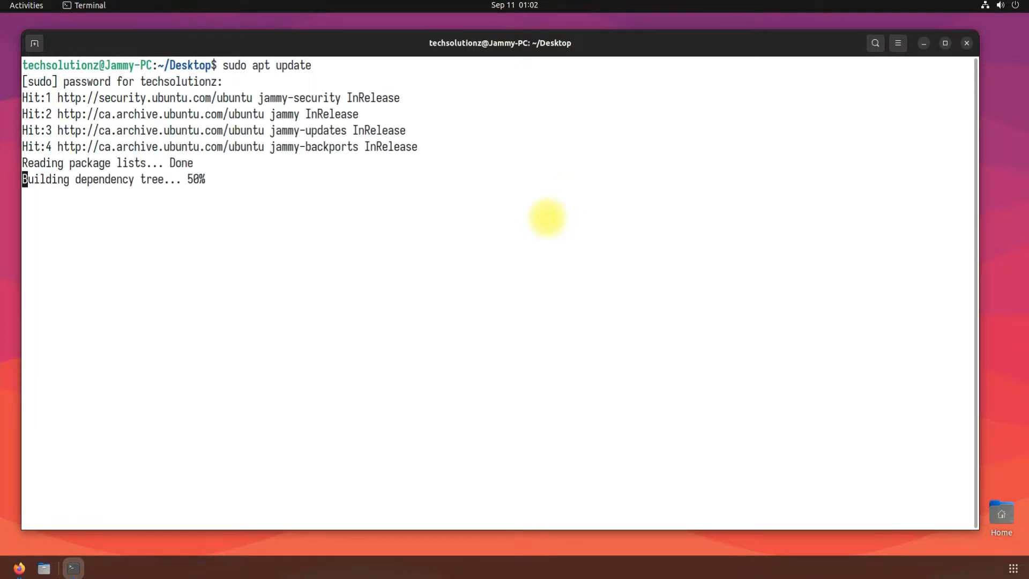
pyautogui.write('clear')
pyautogui.write('uname -a')
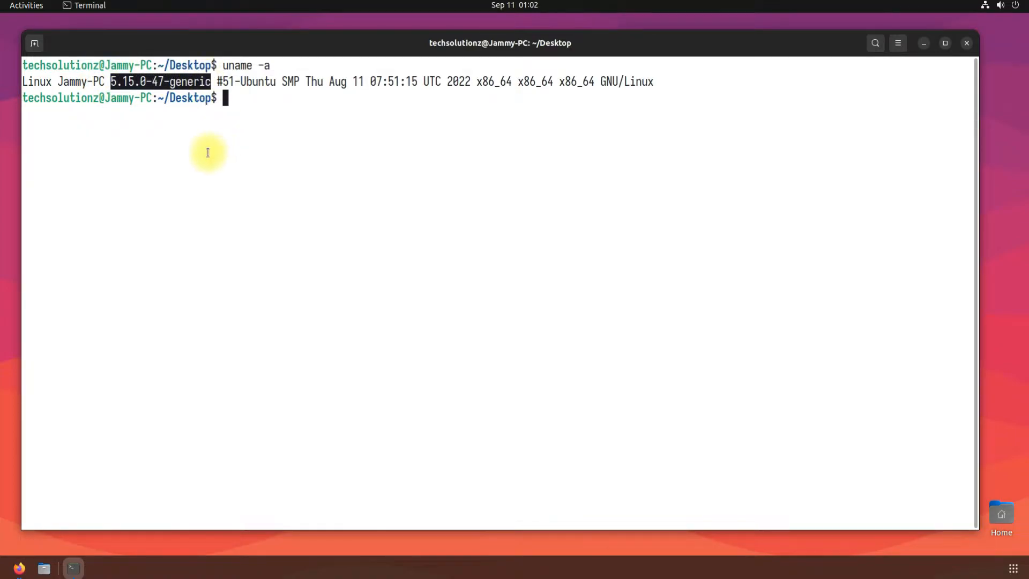
pyautogui.moveTo(273, 137)
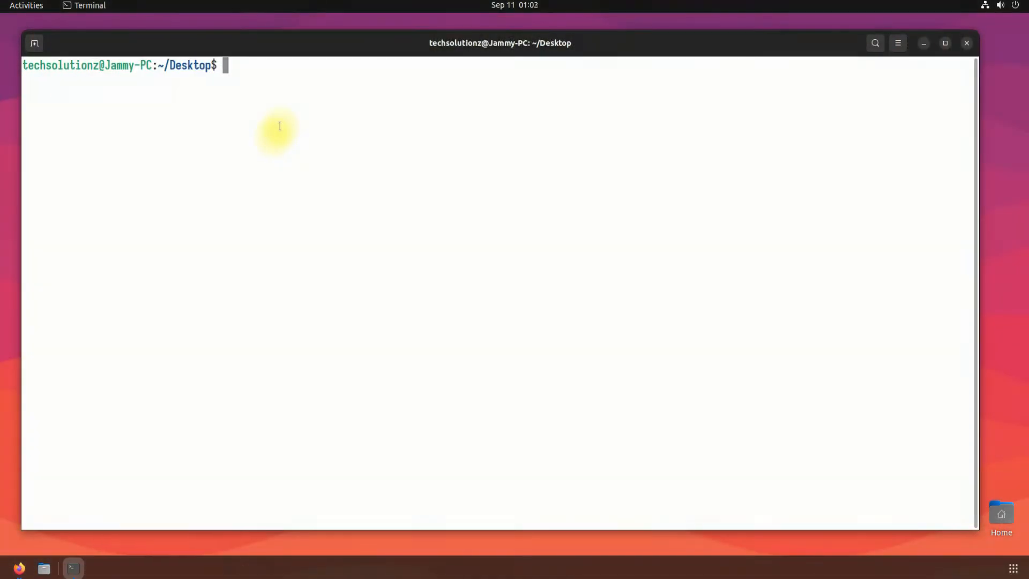
# Add the ppa:cappelikan/ppa repository non-interactively with sudo add-apt-repository -y.
pyautogui.write('sudo add-apt-')
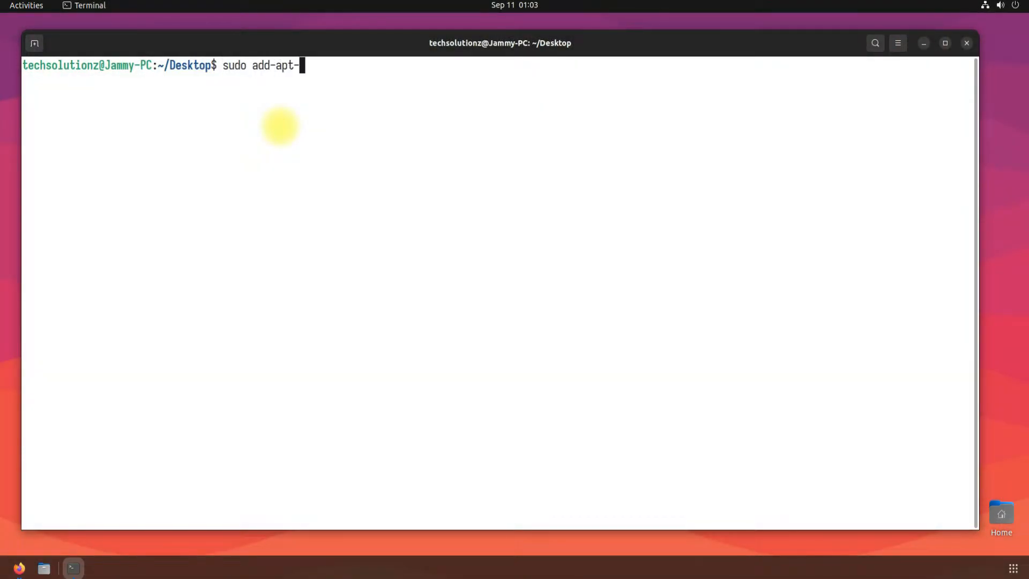
pyautogui.write('repository')
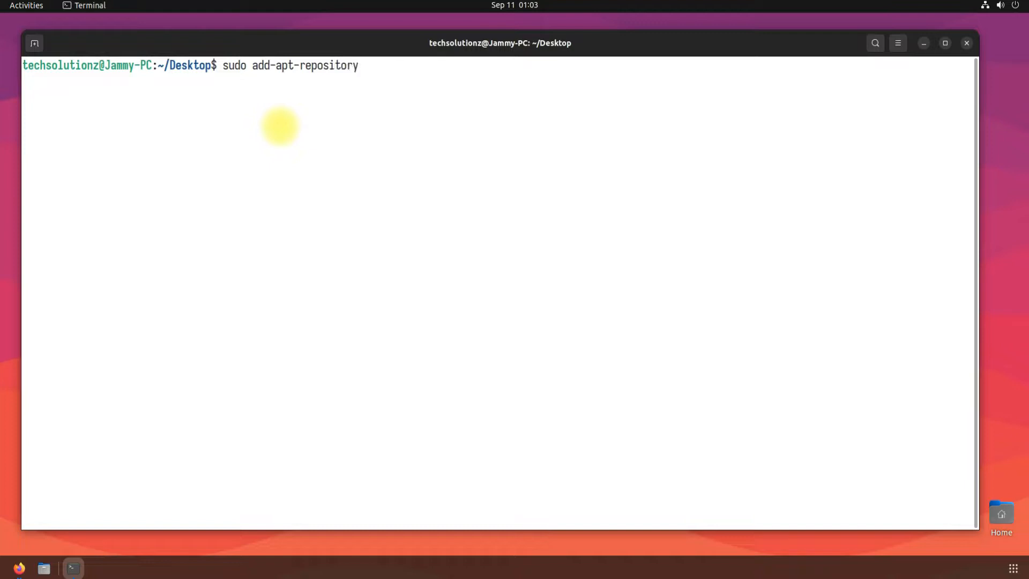
pyautogui.write('ppa:capp')
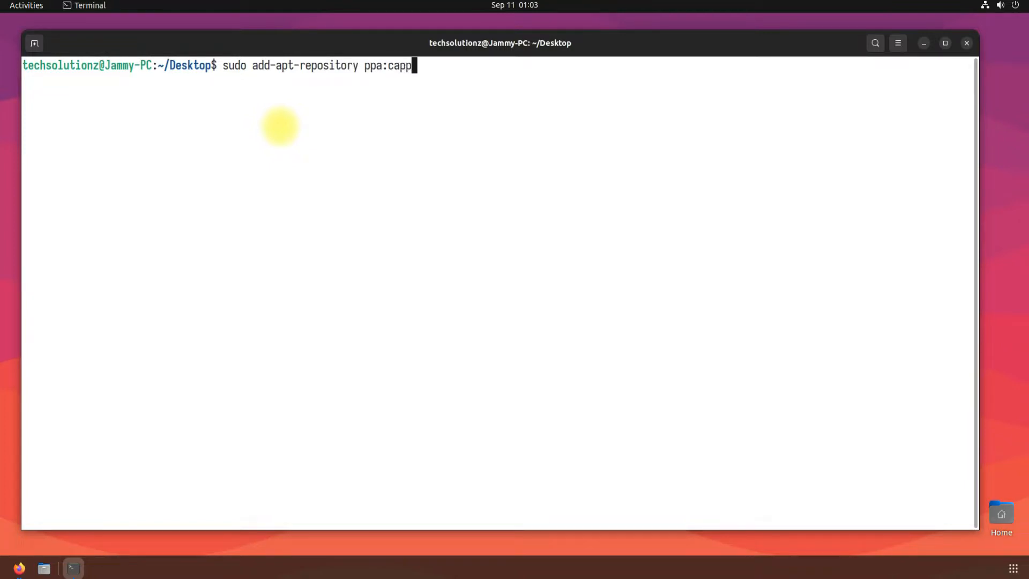
pyautogui.write('elikan')
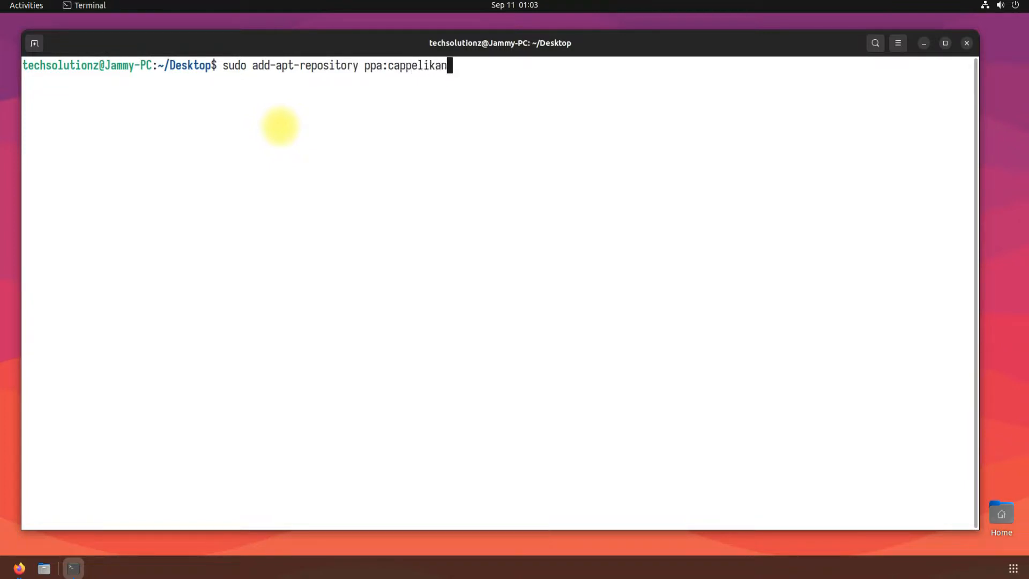
pyautogui.write('/ppa -')
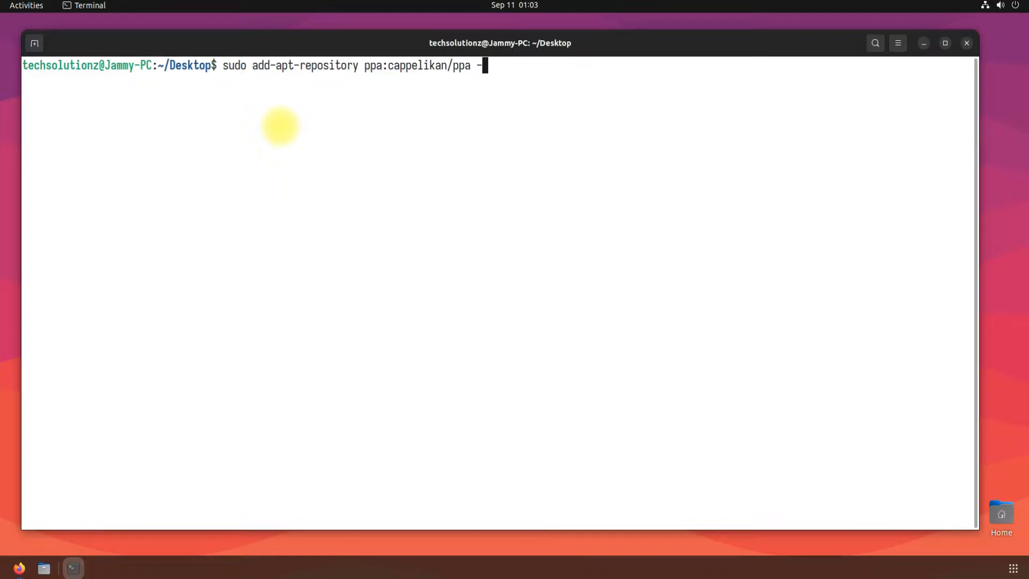
pyautogui.write('y')
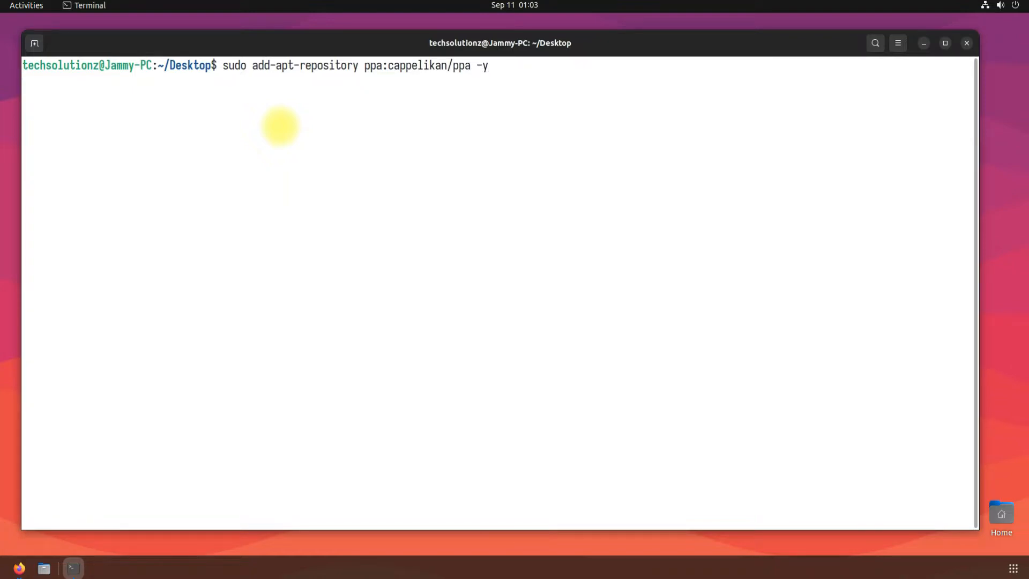
pyautogui.press('Return')
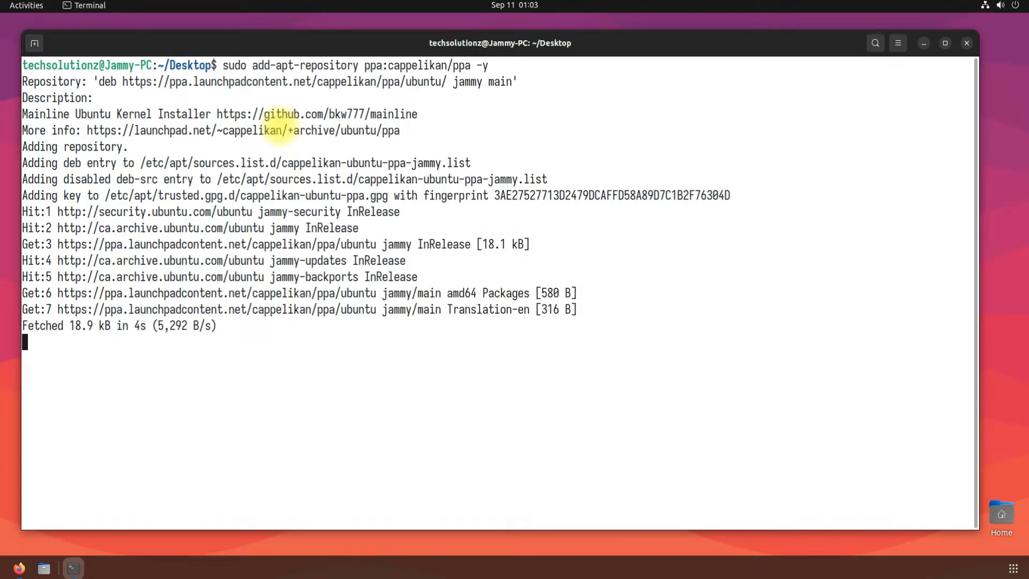
# Update package lists and install the mainline package with apt.
pyautogui.press('ctrl+l')
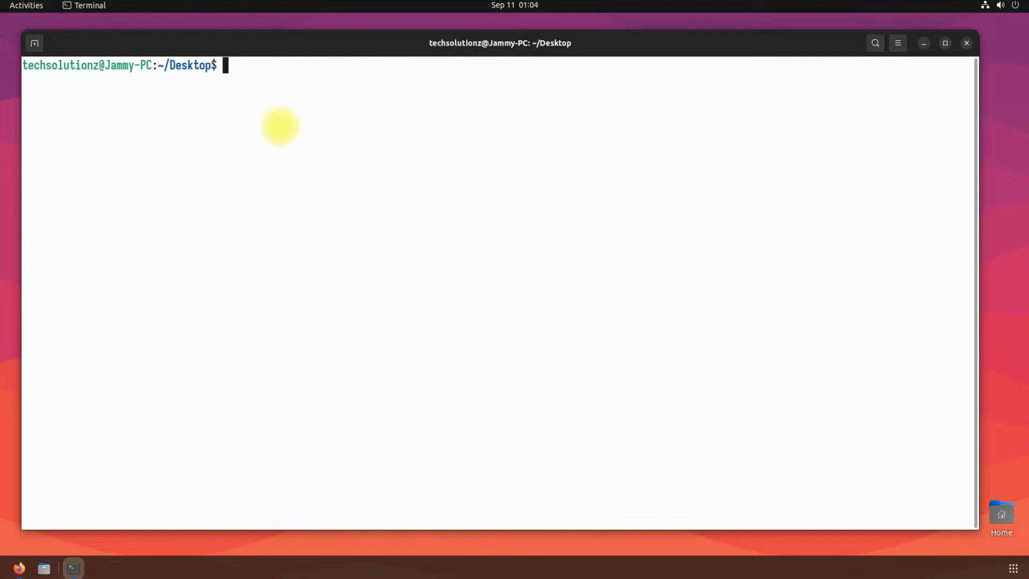
pyautogui.write('sudo apt update')
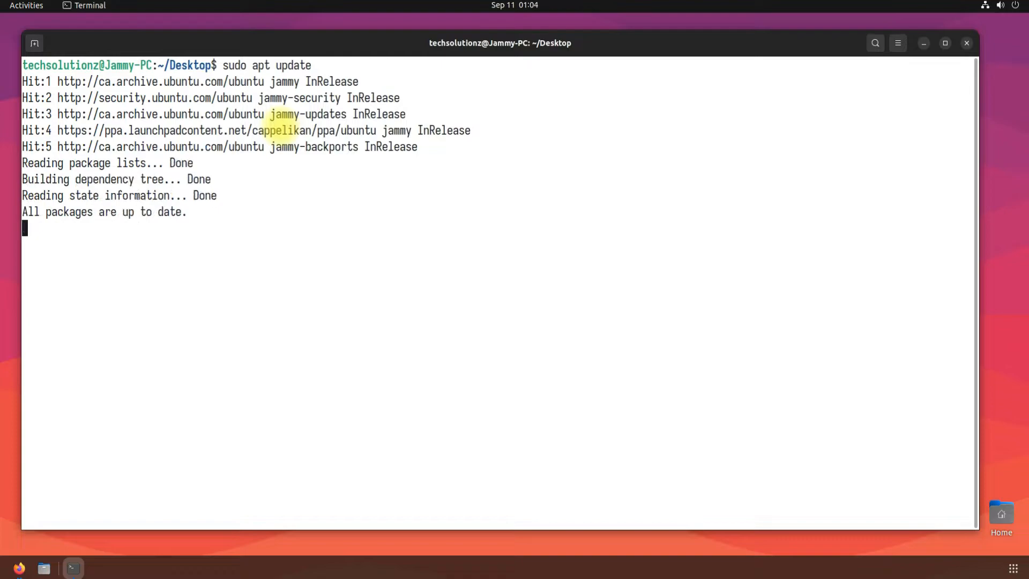
pyautogui.write('sudo')
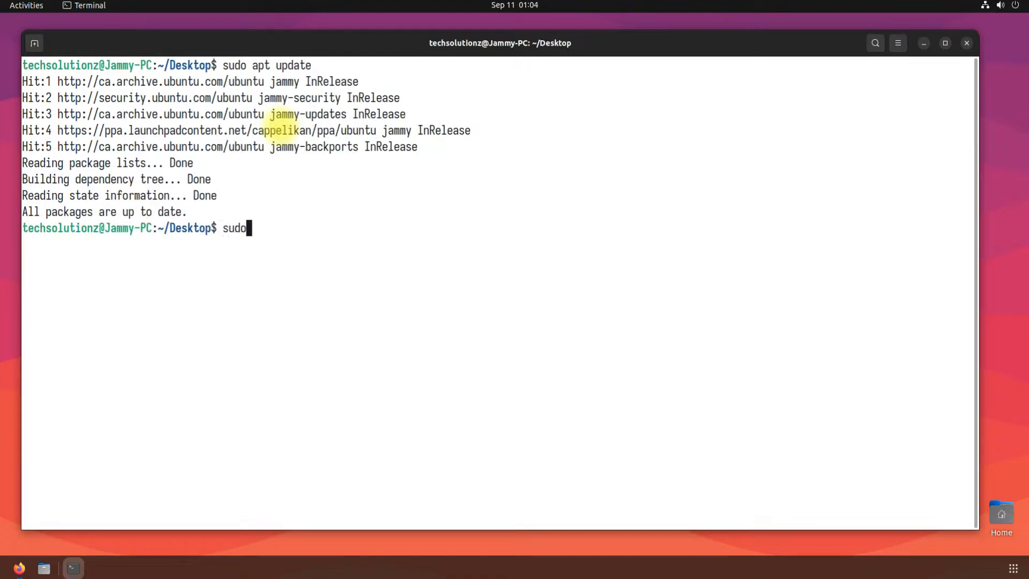
pyautogui.write('apt install m')
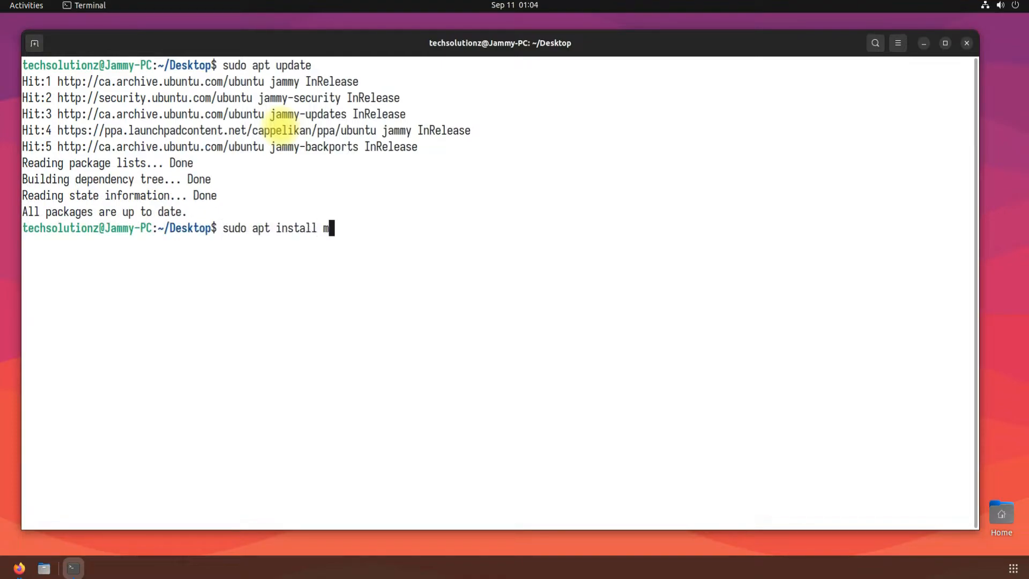
pyautogui.write('ainline')
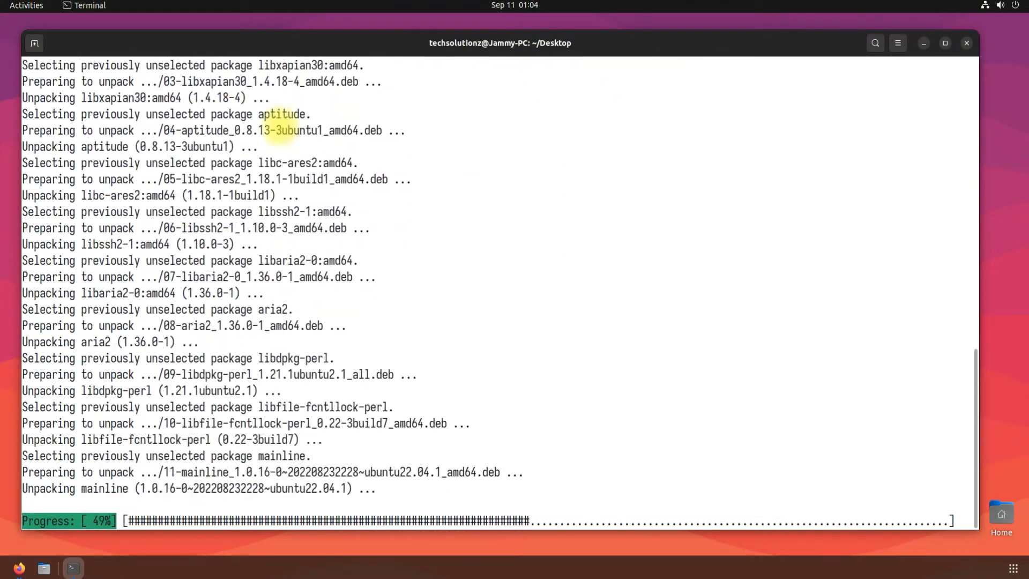
# Exit Terminal and launch Ubuntu Mainline Kernel Installer from Show Applications.
pyautogui.write('exit')
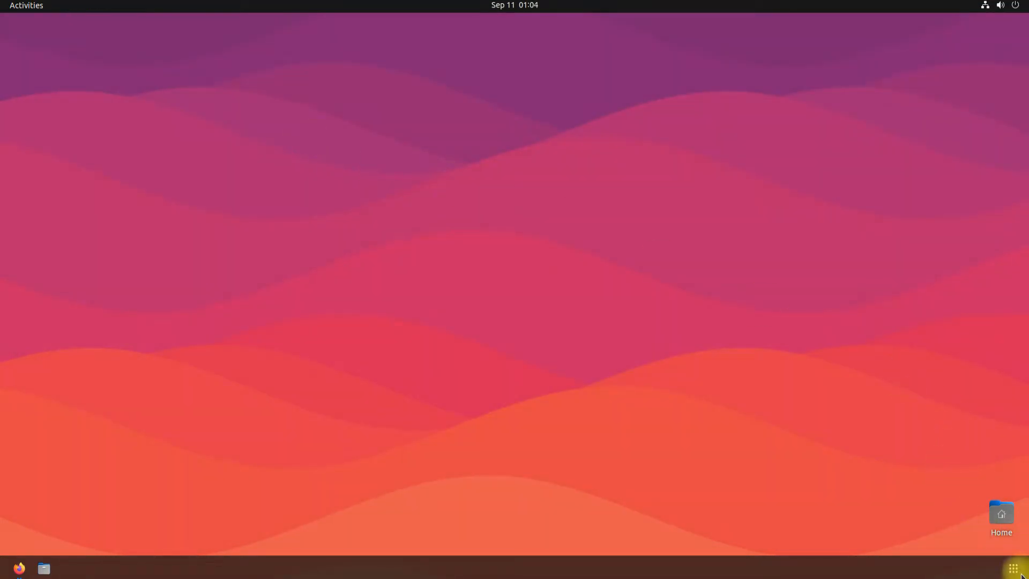
pyautogui.click(1012, 568)
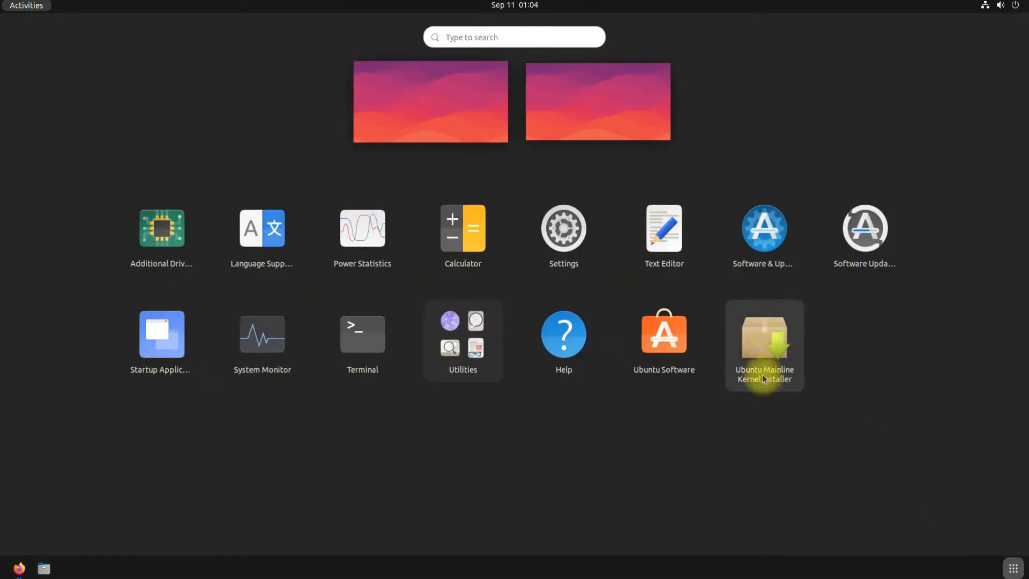
pyautogui.click(763, 345)
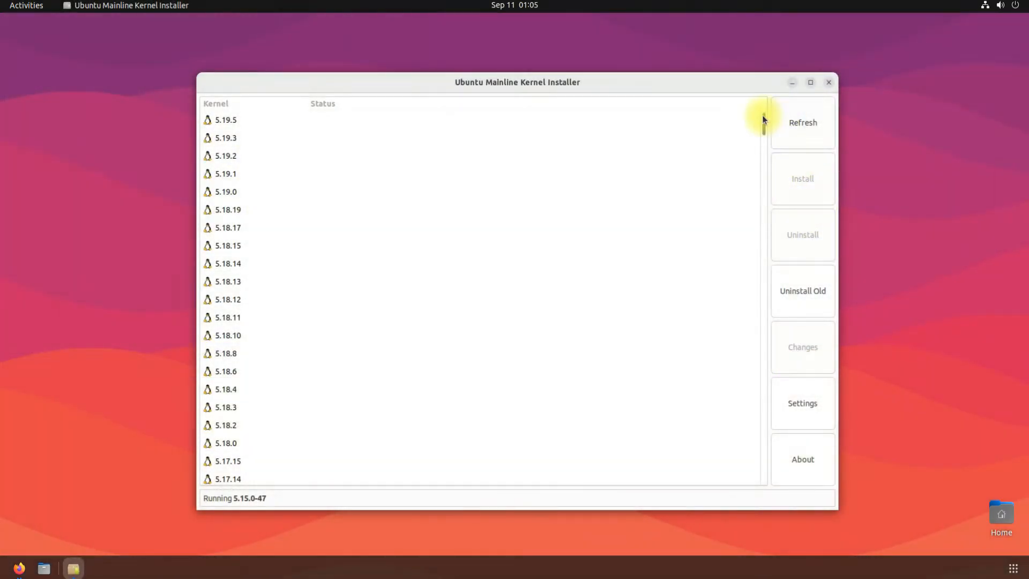
# Scroll to kernel 5.19.5 and install it, waiting for the reboot-required message.
pyautogui.scroll(-3)
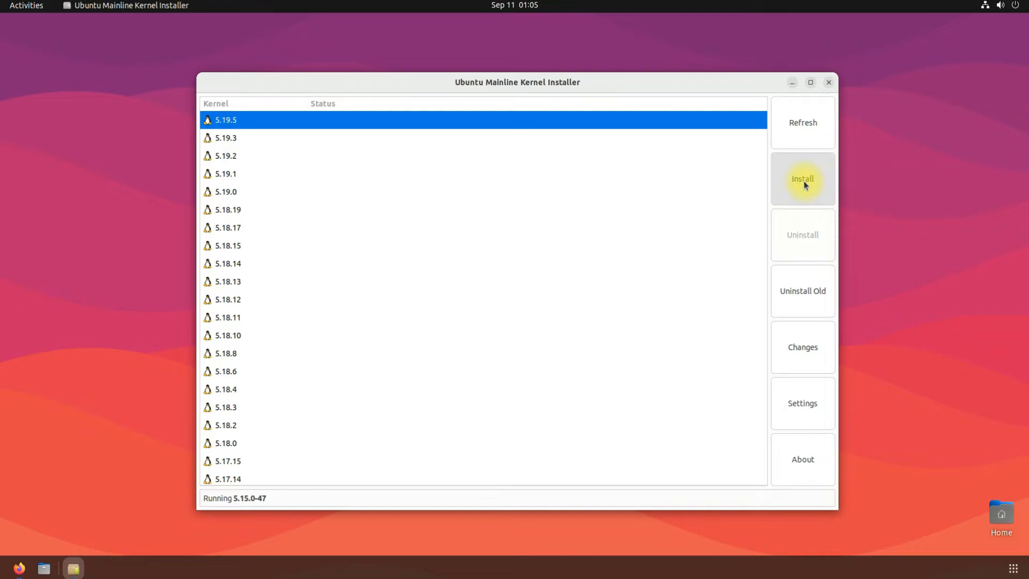
pyautogui.click(801, 179)
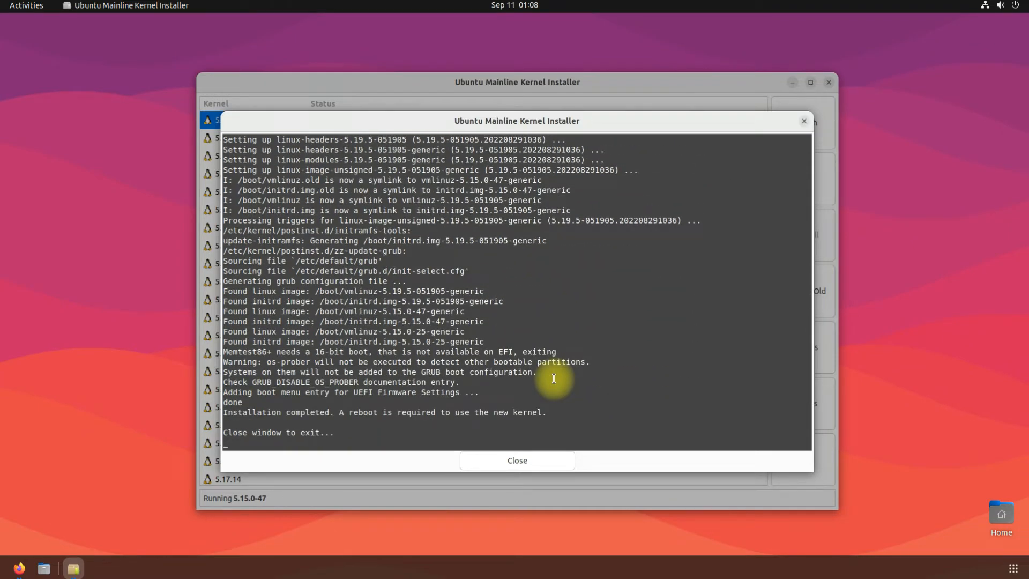
pyautogui.moveTo(256, 440)
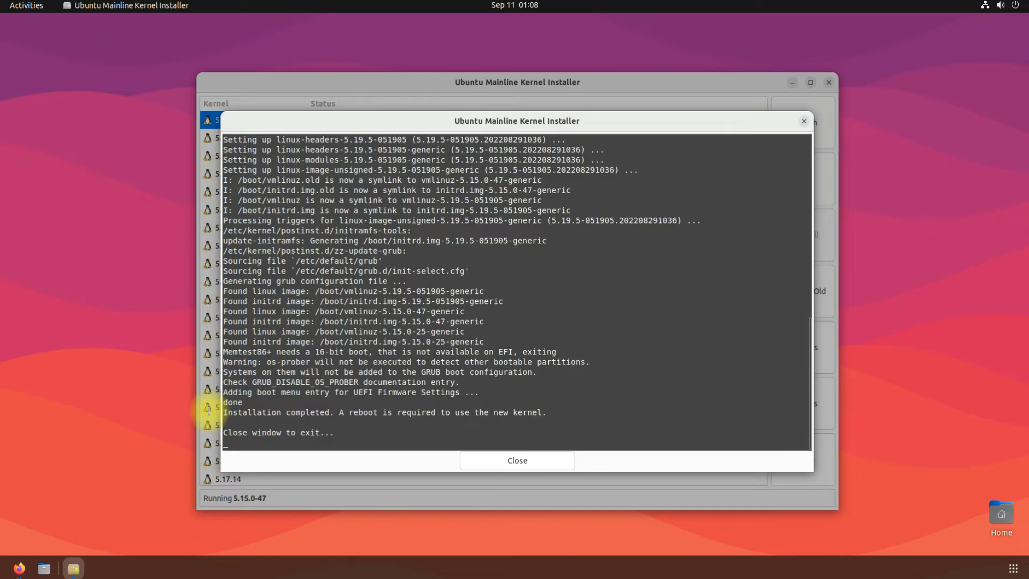
# Close the install log, confirm 5.19.5 shows Installed, and quit the installer.
pyautogui.click(516, 460)
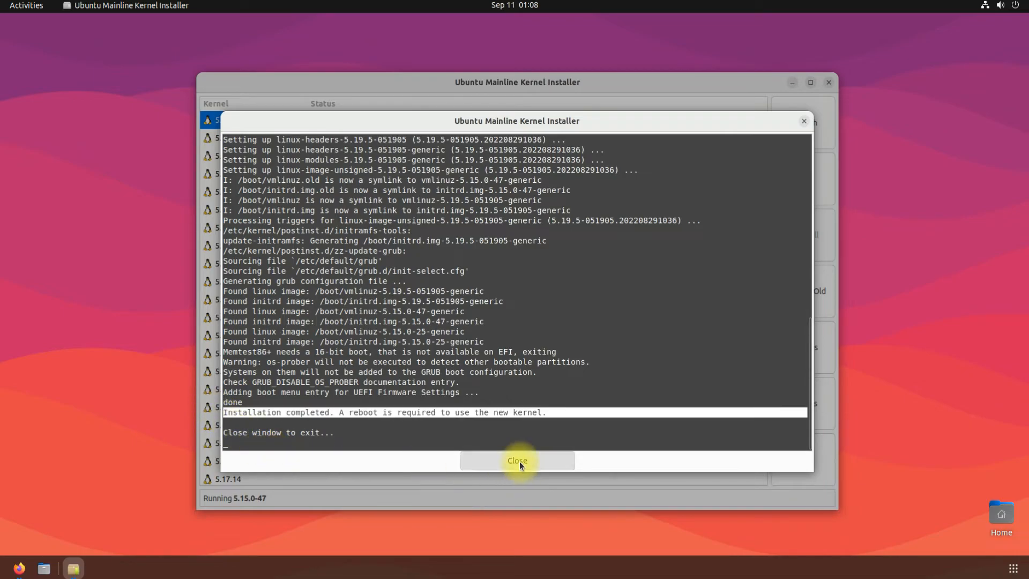
pyautogui.click(516, 460)
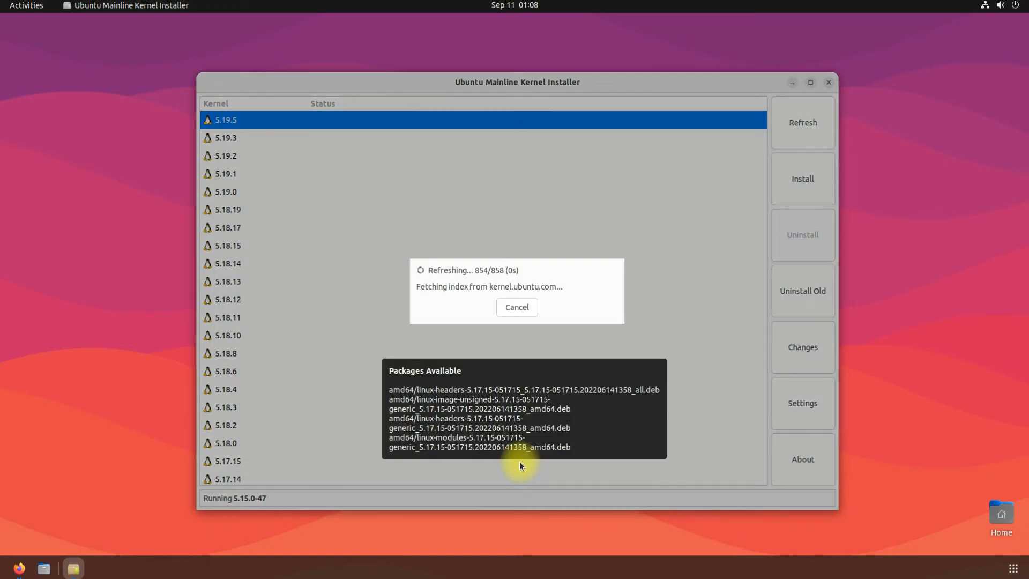
pyautogui.moveTo(516, 286)
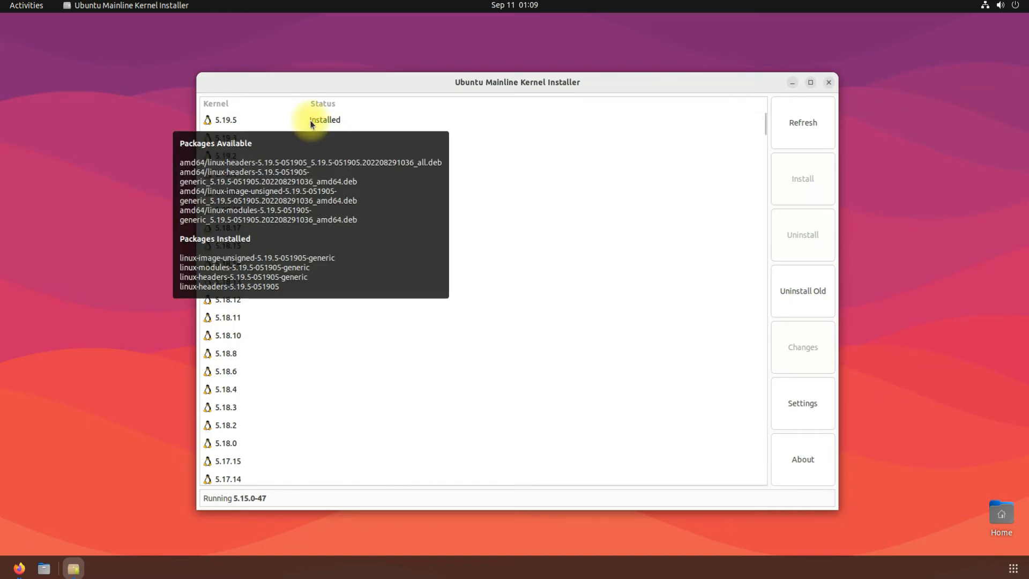
pyautogui.click(828, 82)
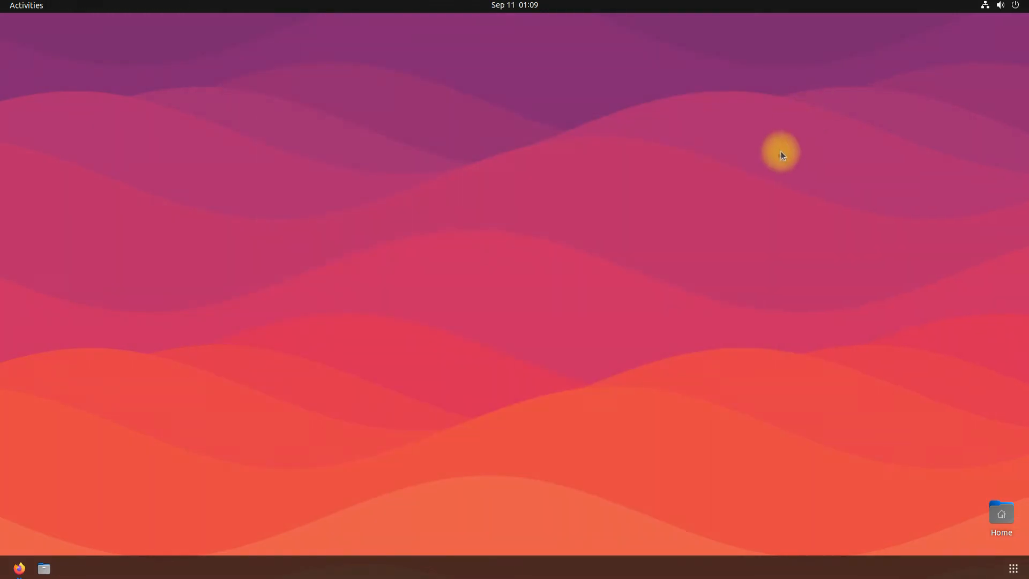
# Restart from the system menu and log back in with the password.
pyautogui.click(1020, 5)
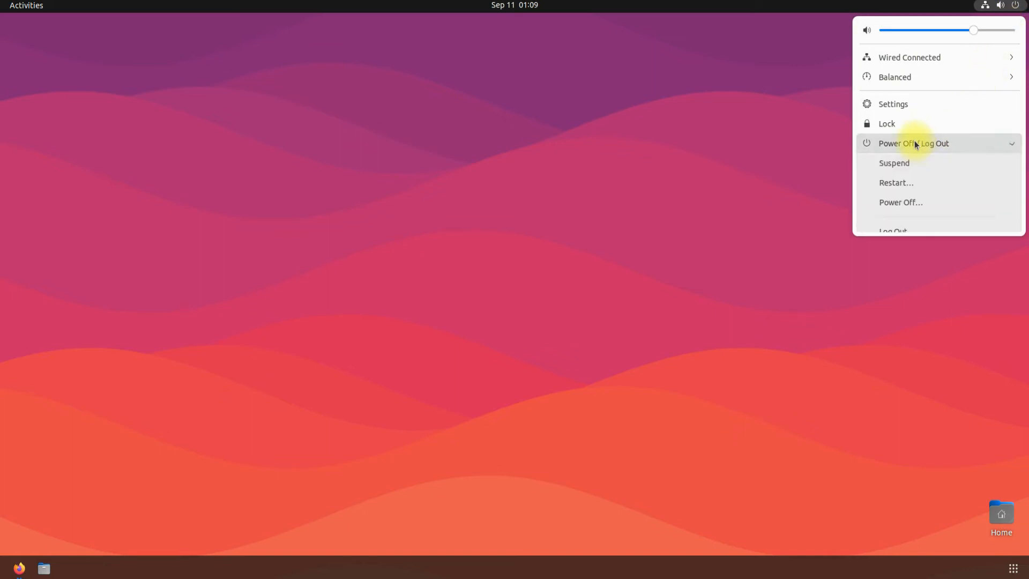
pyautogui.click(896, 182)
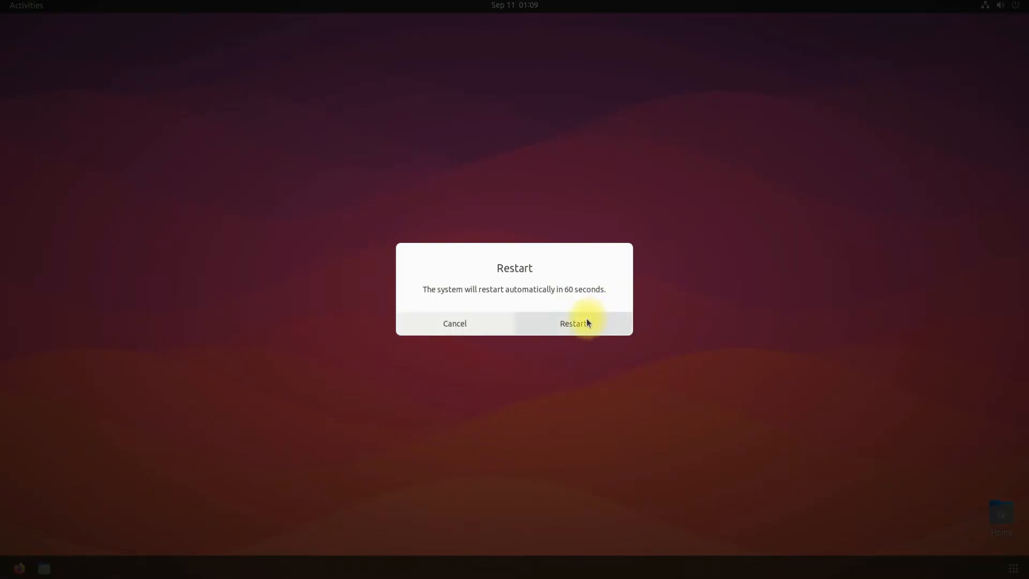
pyautogui.click(573, 322)
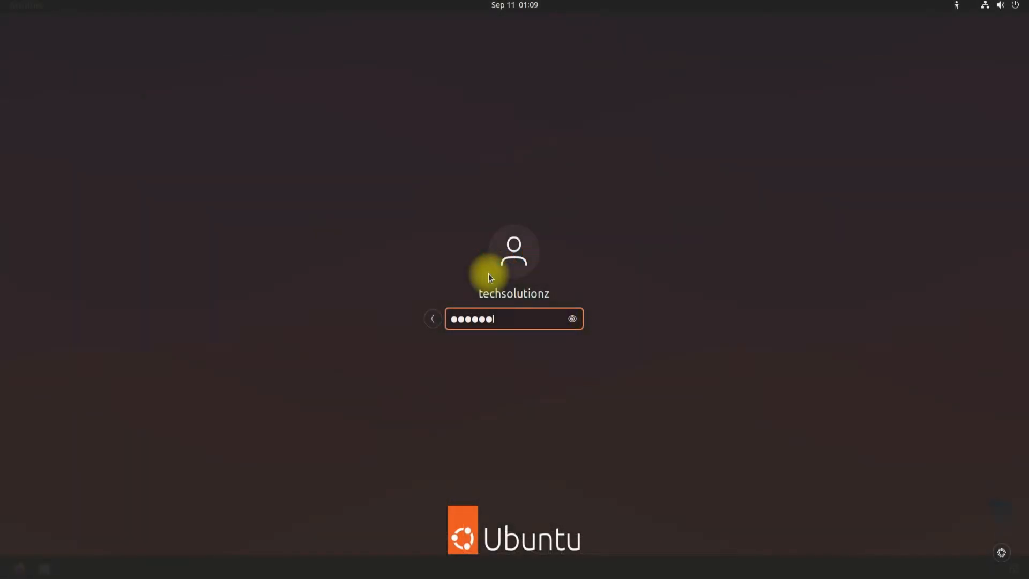
pyautogui.press('Return')
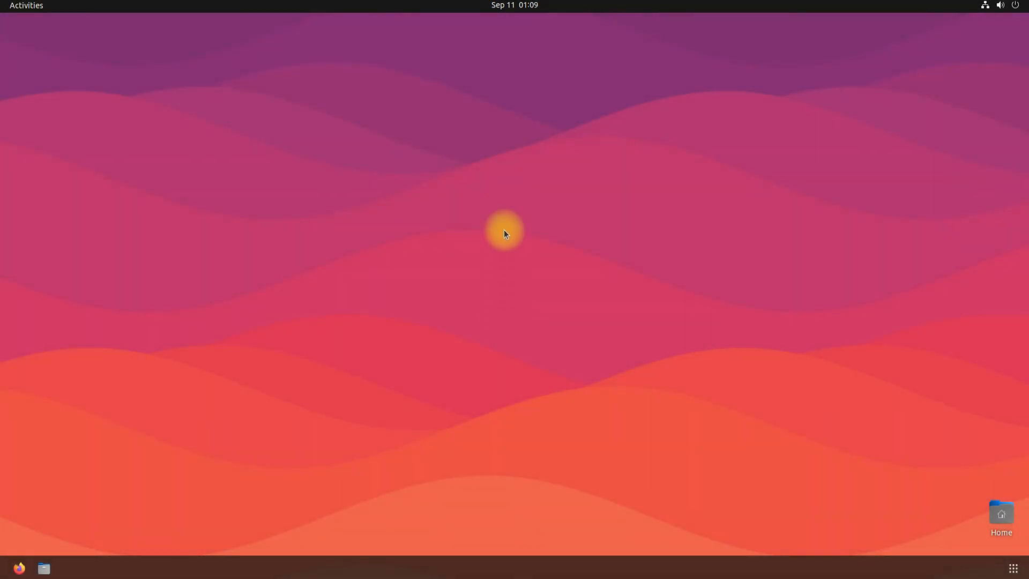
# Run uname -a to confirm kernel 5.19.5-051905-generic, then exit Terminal.
pyautogui.write('uname -a')
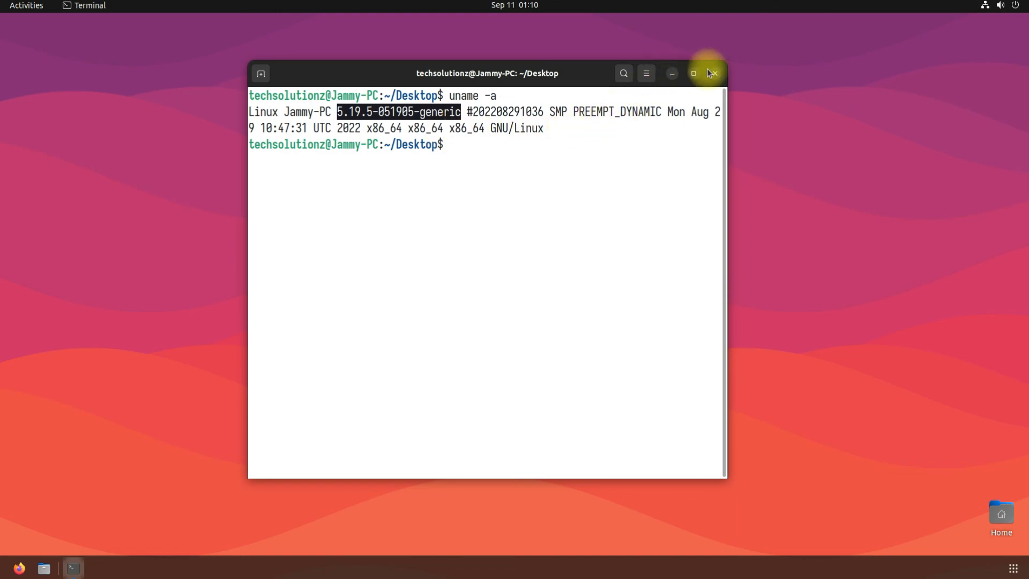
pyautogui.write('ex')
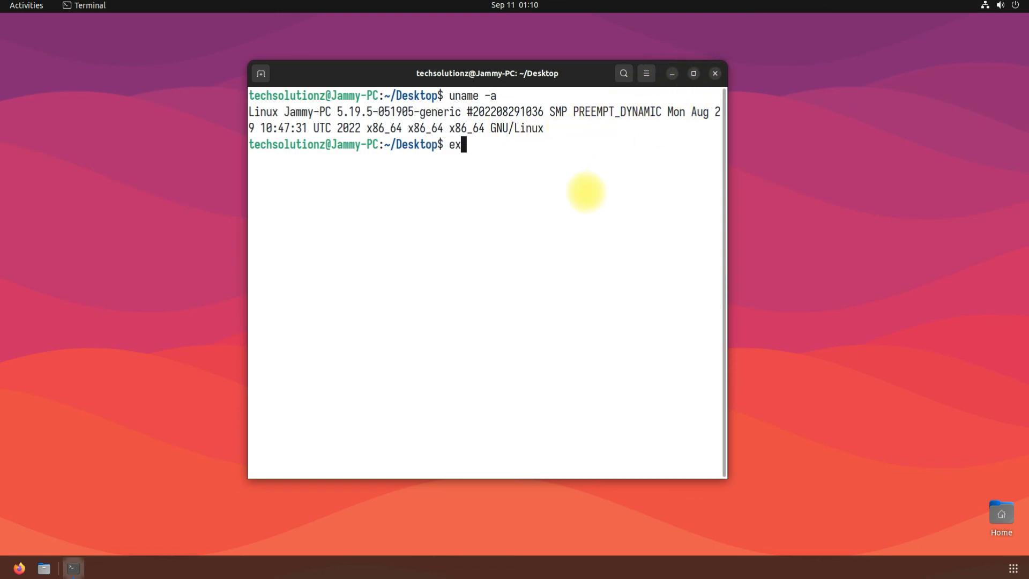